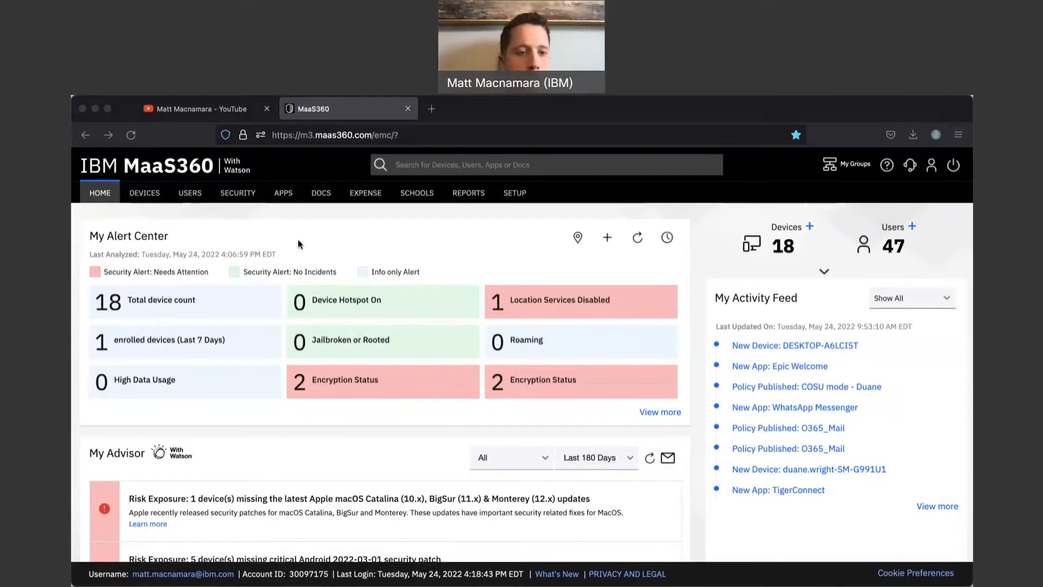
- Switch from the home dashboard to the DEVICES tab to view Device Inventory
left_click(144, 192)
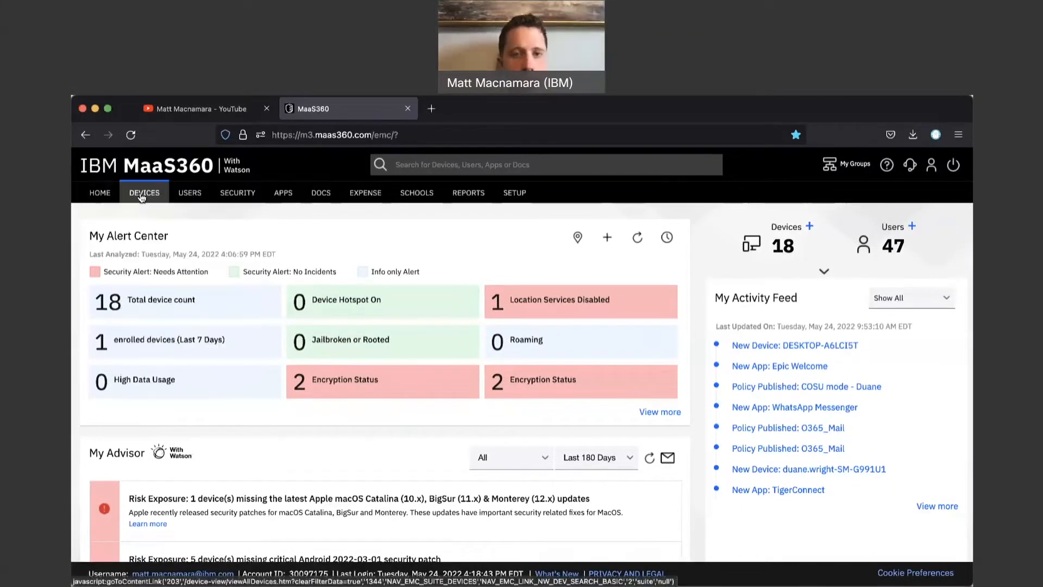
left_click(143, 193)
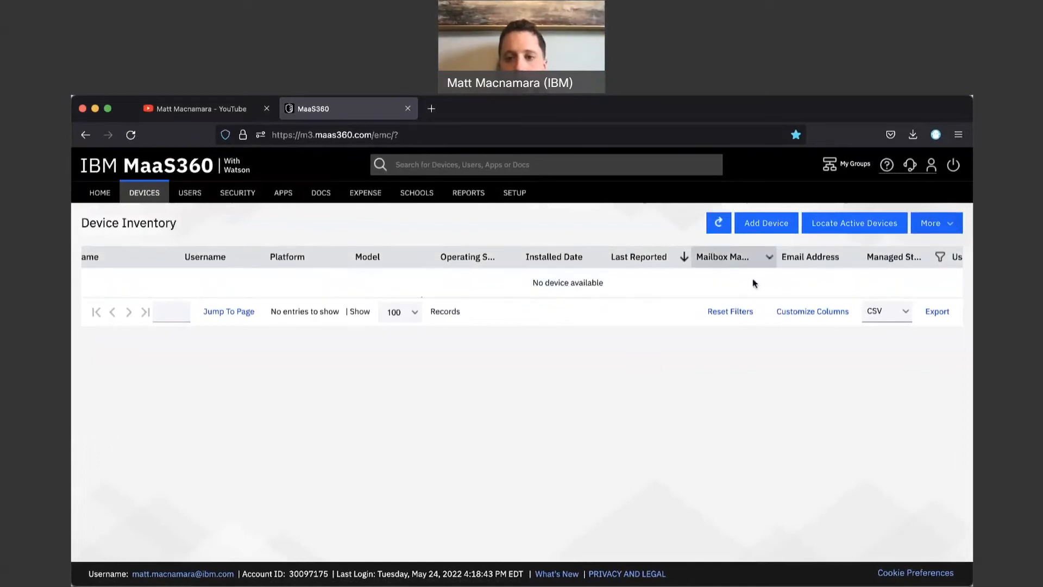
- Show the Managed Status column's filter choices in Device Inventory
left_click(941, 256)
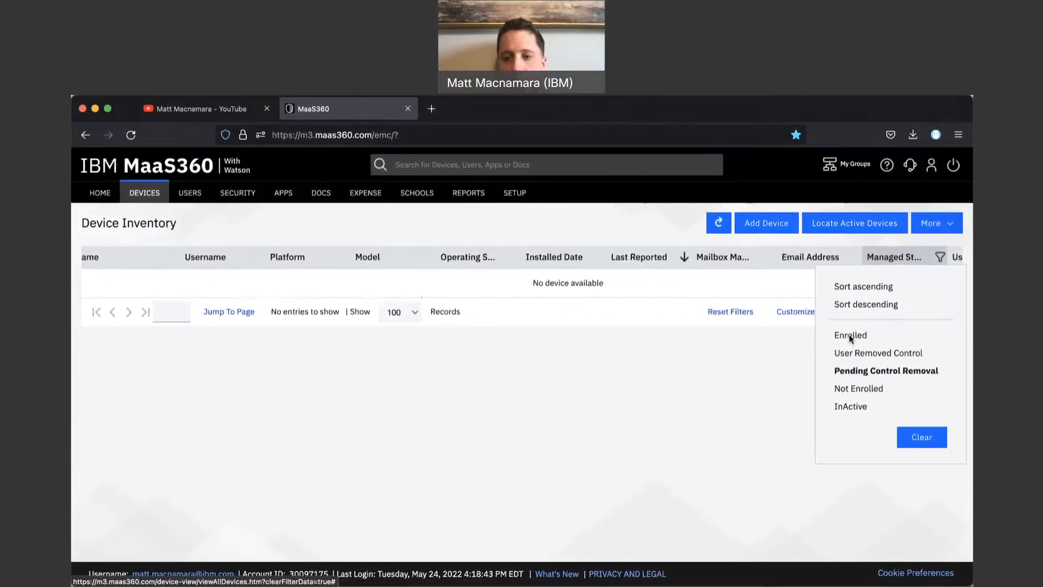
mouse_move(862, 373)
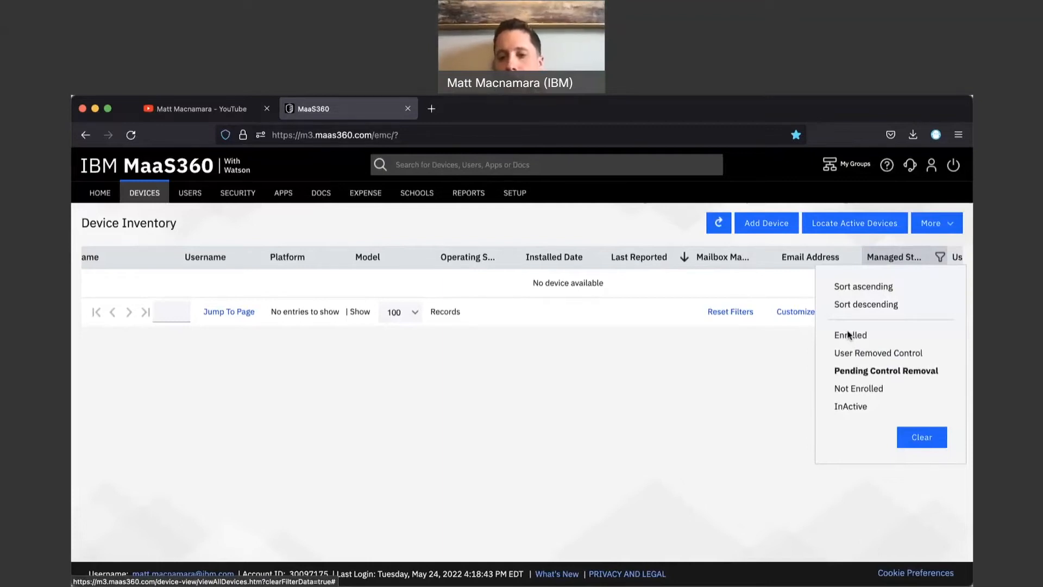
mouse_move(878, 378)
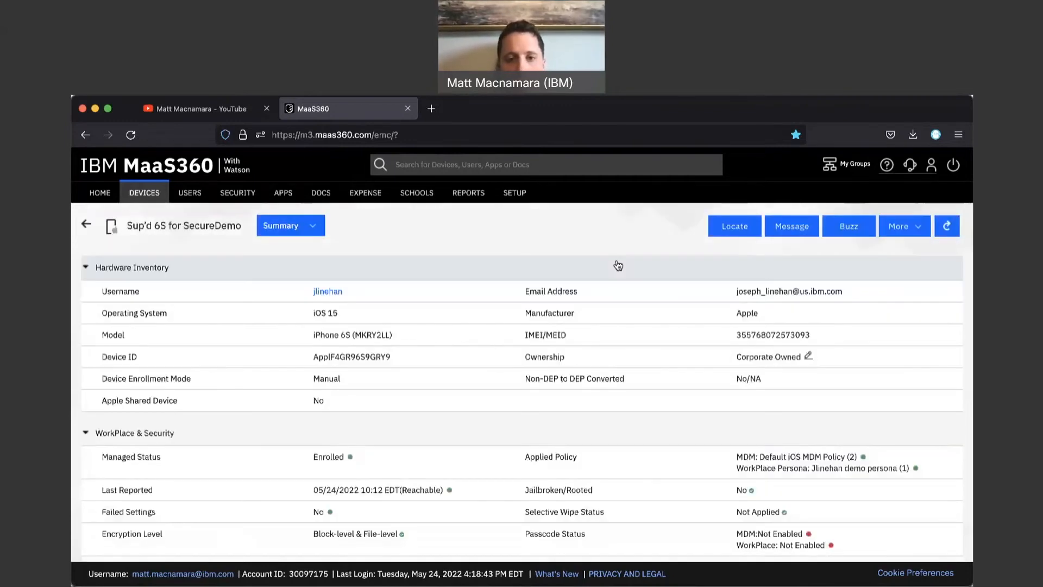
- Open the More actions menu on the Sup'd 6S for SecureDemo device page
left_click(902, 226)
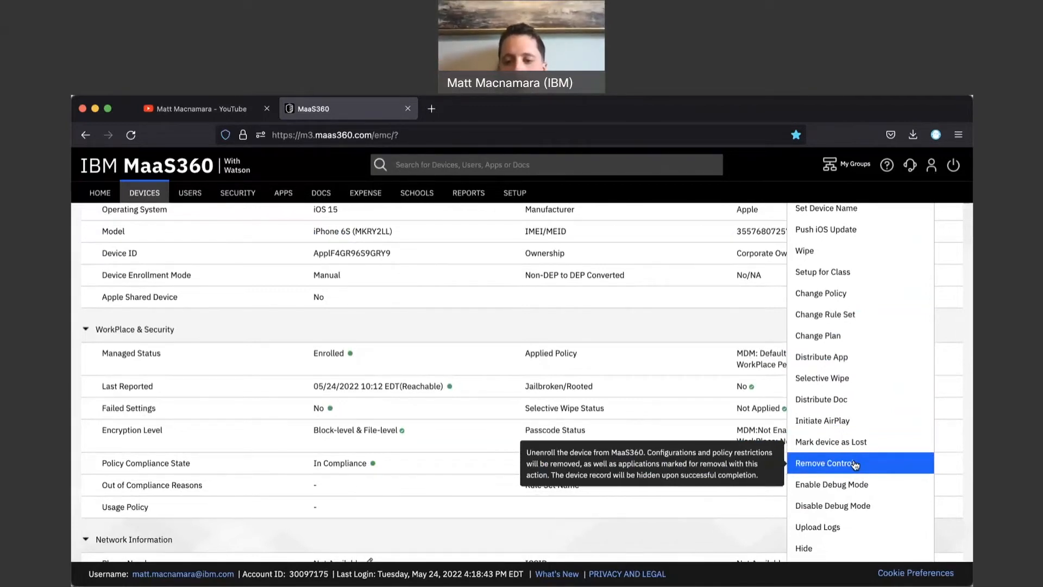
left_click(828, 462)
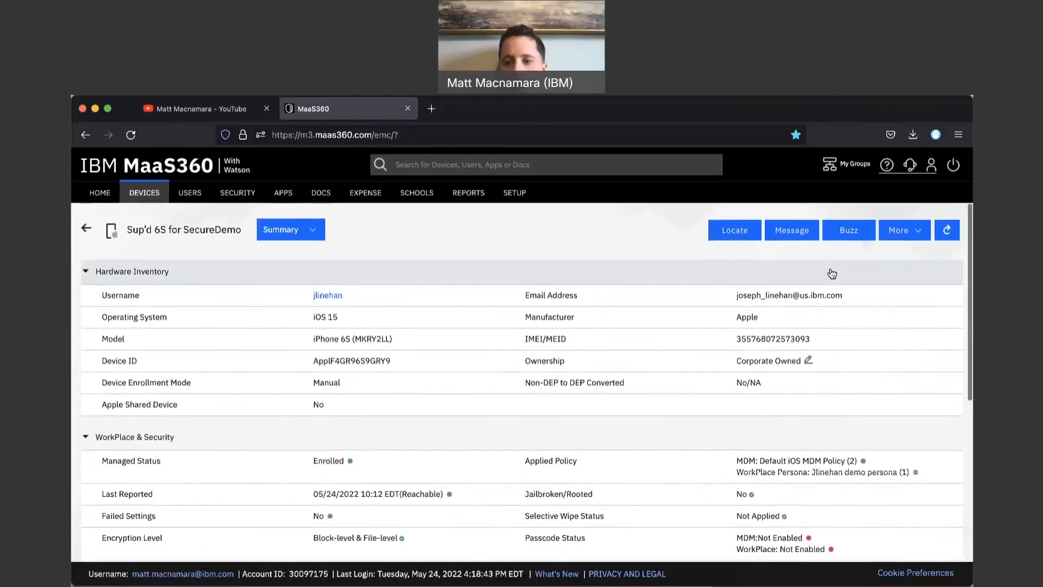
left_click(903, 229)
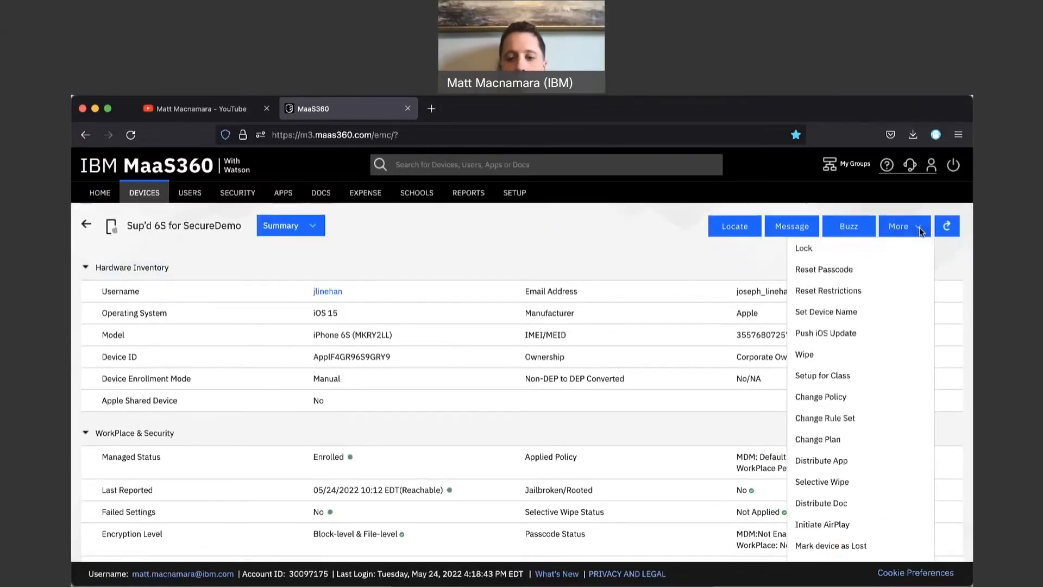
scroll("down", 3)
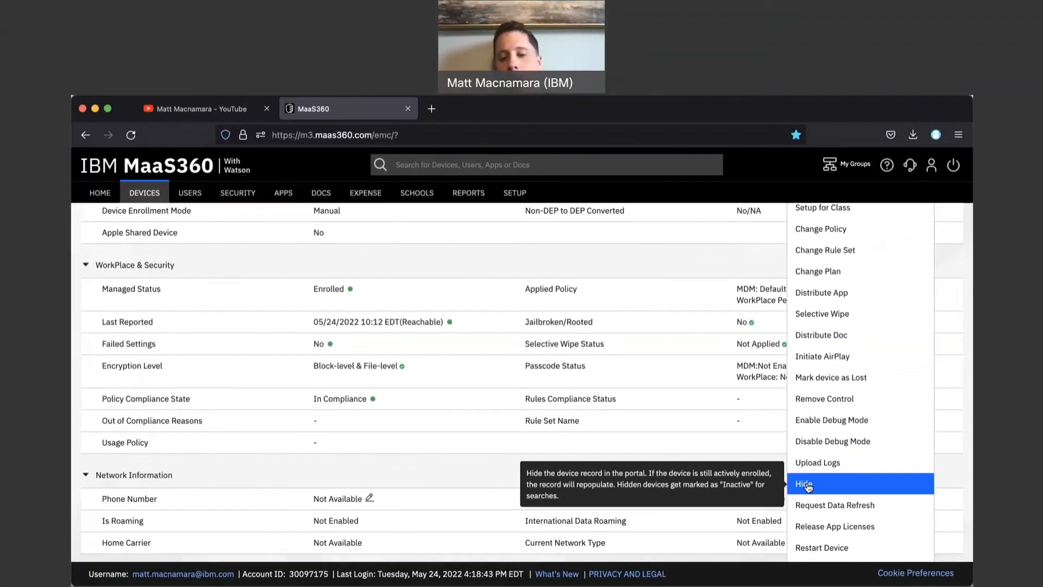
left_click(803, 484)
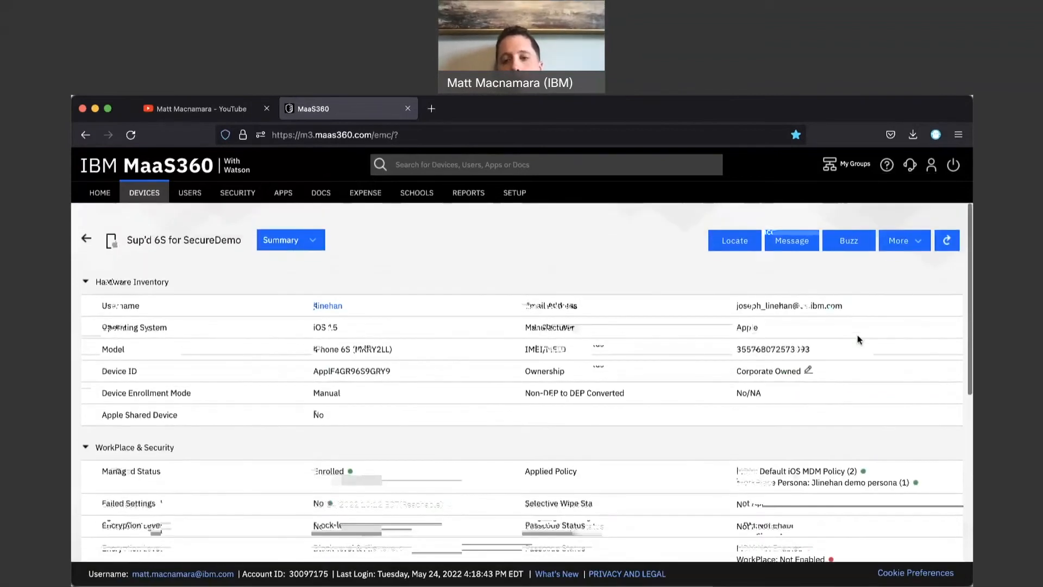
left_click(900, 240)
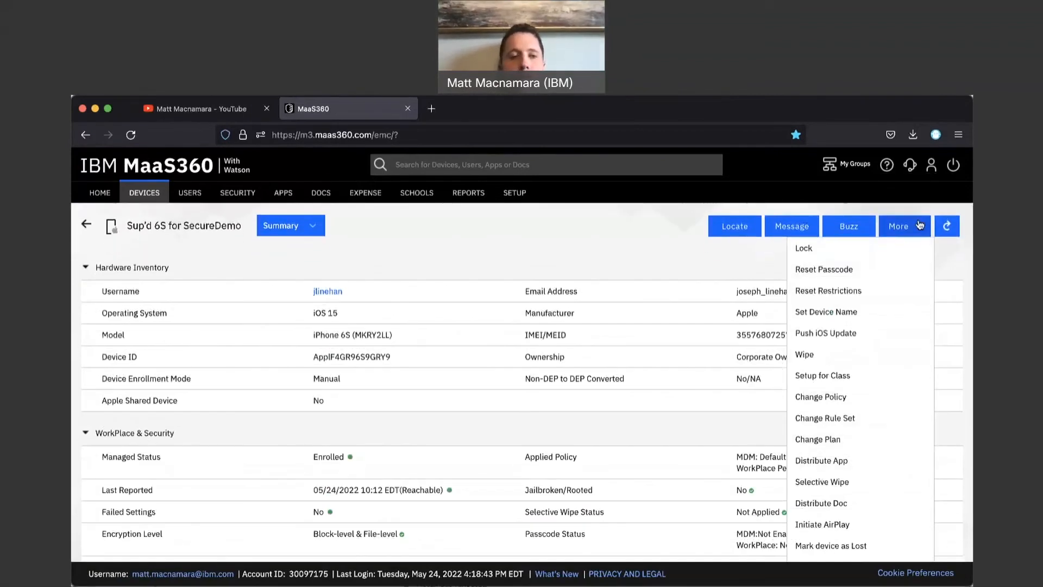